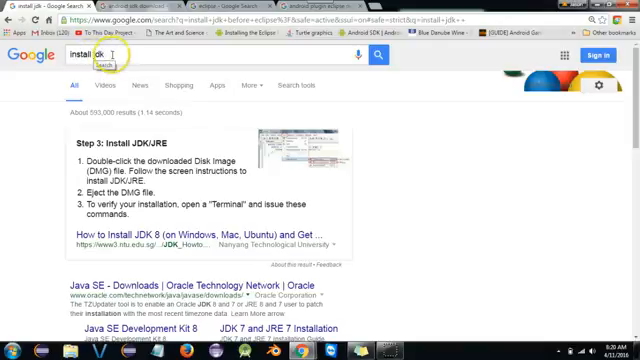
- Scroll the Oracle download page down to the Java SE Development Kit 8u77 installer table
scroll("down", 3)
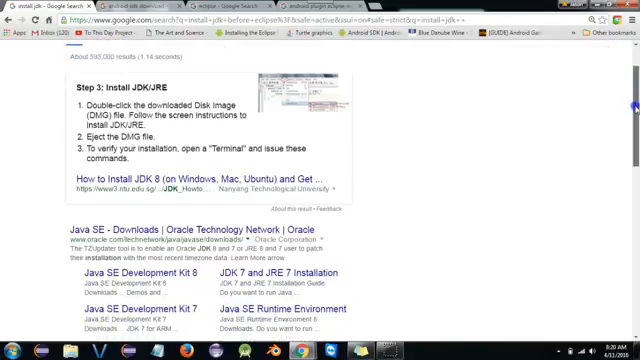
scroll("down", 3)
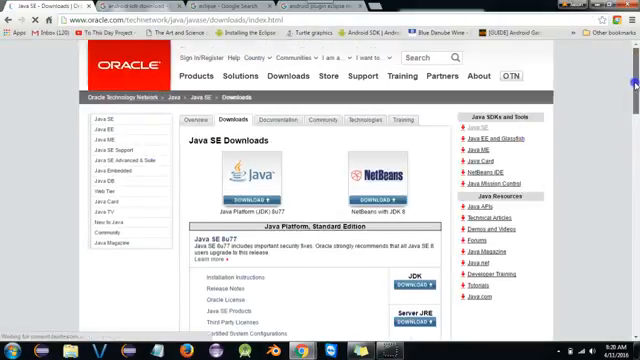
scroll("down", 3)
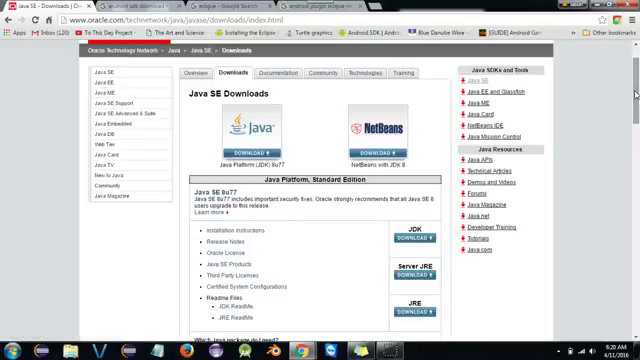
scroll("down", 3)
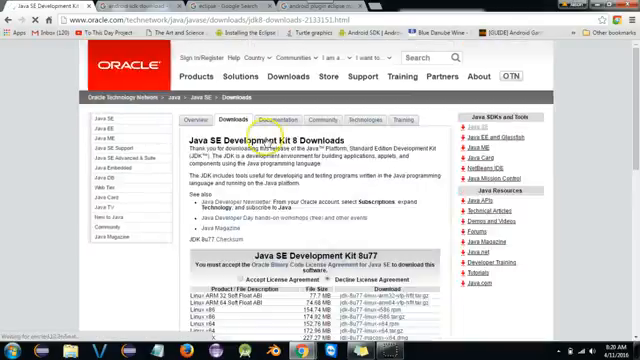
scroll("down", 3)
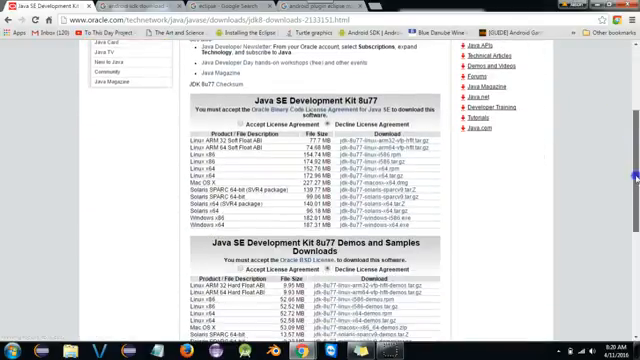
scroll("down", 3)
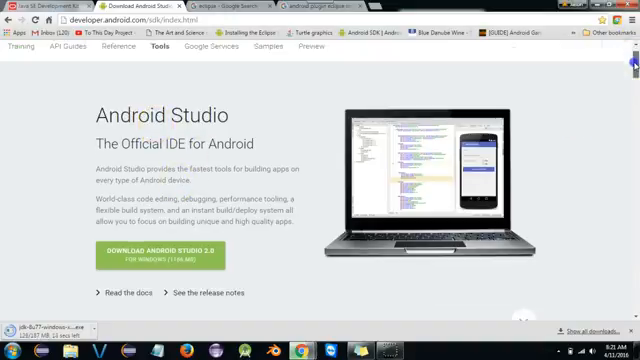
scroll("down", 3)
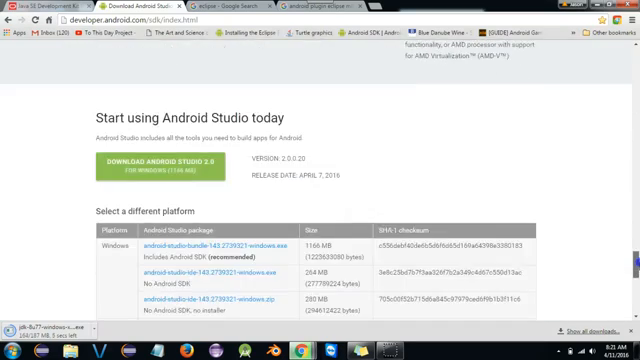
scroll("down", 3)
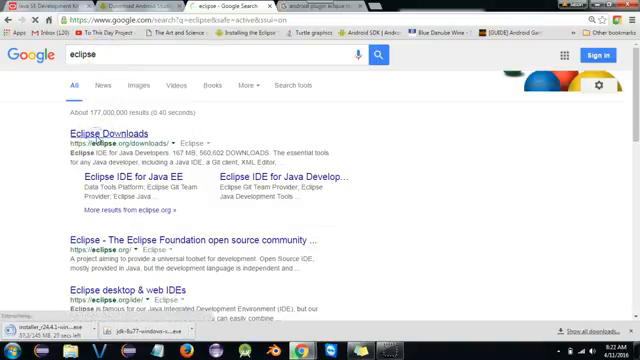
- Pick the Eclipse Java package from Eclipse Downloads and start the download from the mirror page
left_click(92, 136)
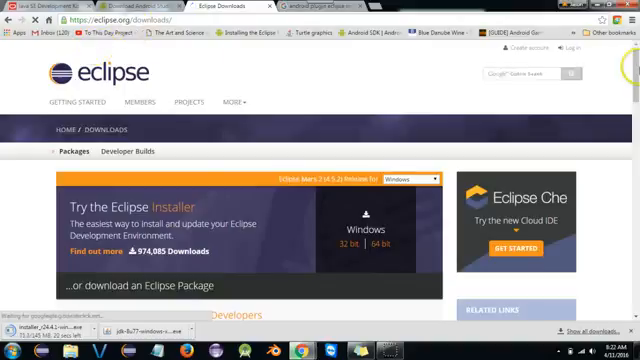
scroll("down", 3)
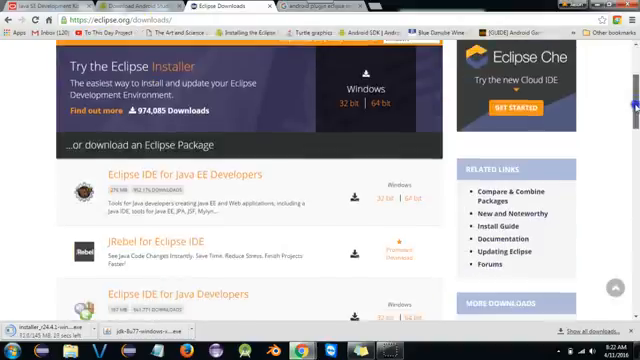
scroll("down", 3)
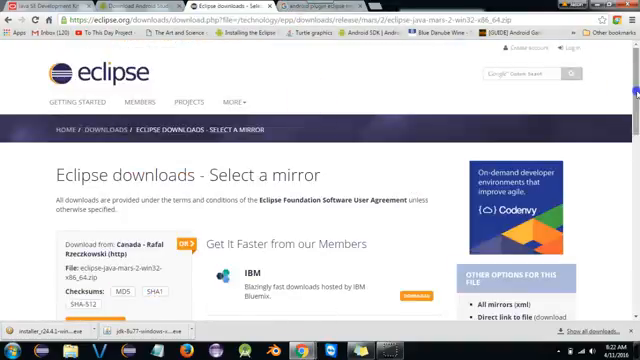
scroll("down", 3)
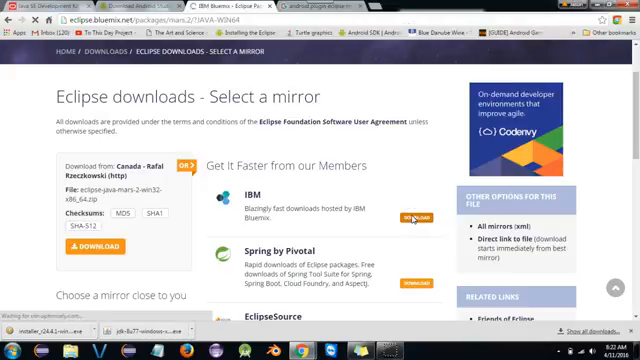
left_click(436, 212)
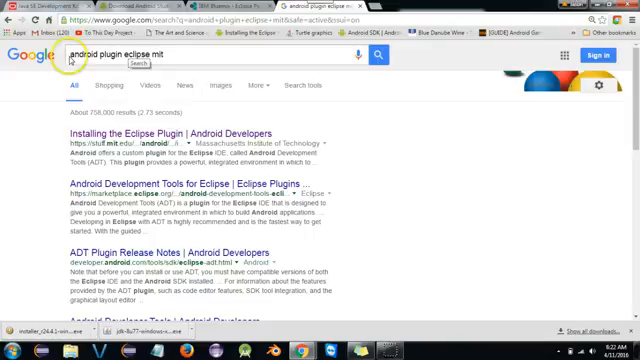
mouse_move(152, 56)
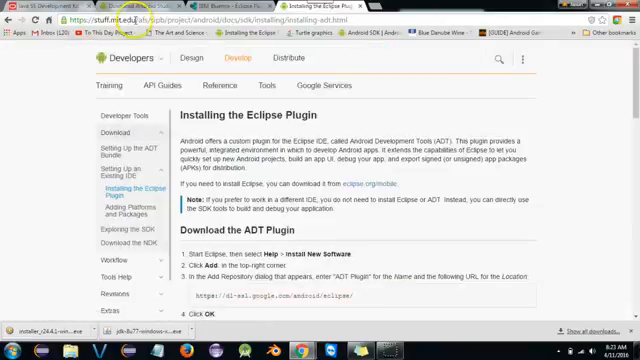
- Scroll the 'Installing the Eclipse Plugin' page to the 'Download the ADT Plugin' section
scroll("down", 3)
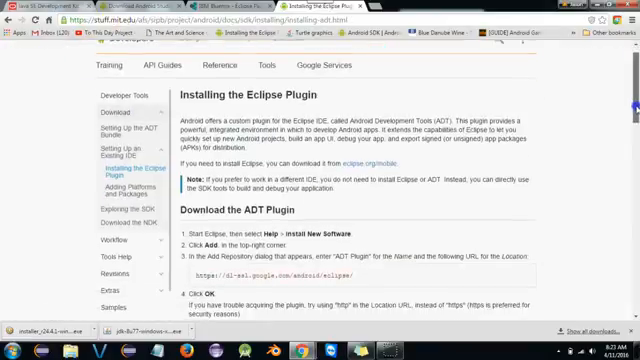
scroll("down", 3)
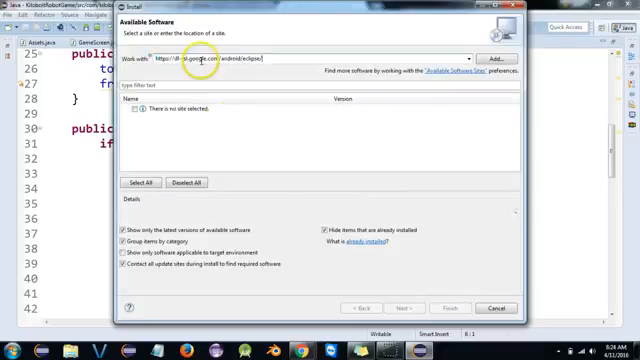
- Add a repository named 'ADT' with the Google Android location and tick Developer Tools
left_click(498, 56)
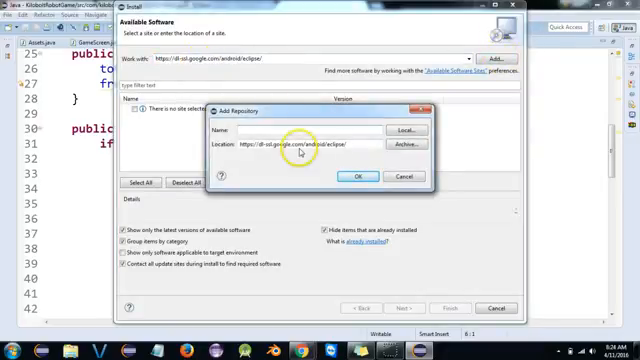
type("ADT -")
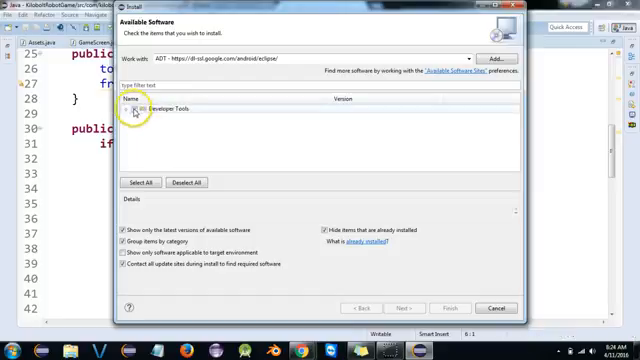
left_click(144, 112)
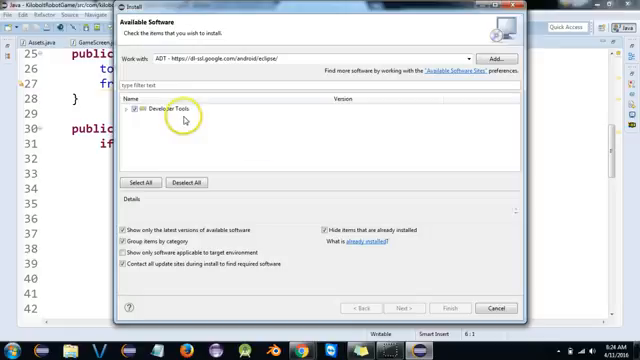
mouse_move(448, 292)
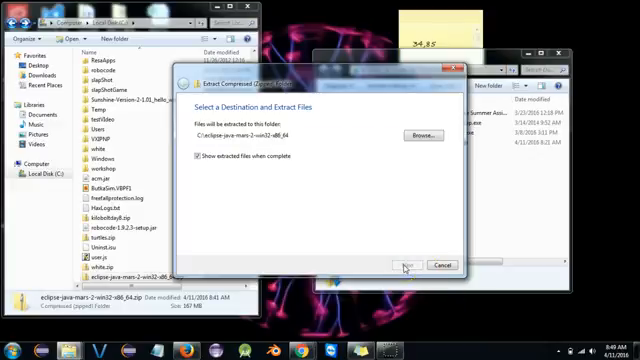
- Extract the Eclipse zip archive into its own folder with Extract All
left_click(404, 264)
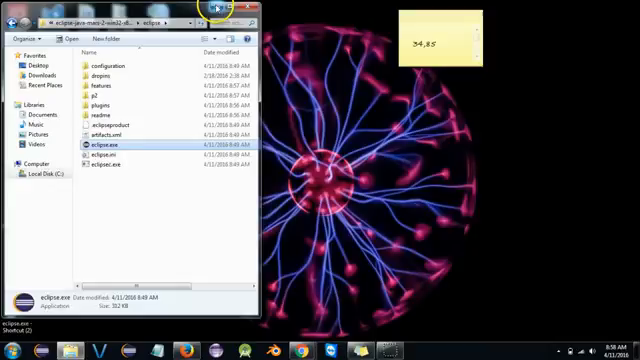
- Run eclipse.exe, allow it past the security warning and confirm the default workspace
left_click(248, 10)
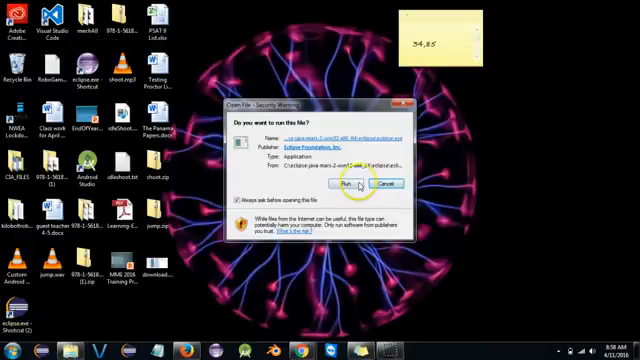
left_click(344, 184)
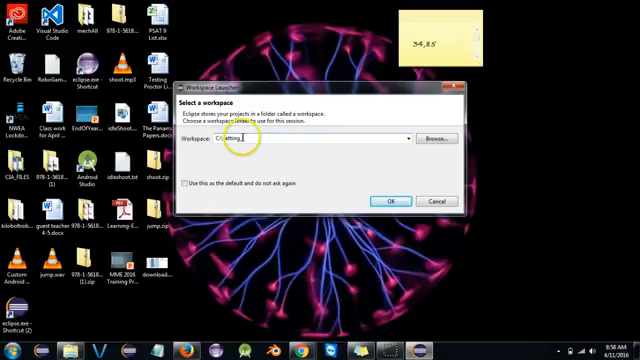
left_click(388, 200)
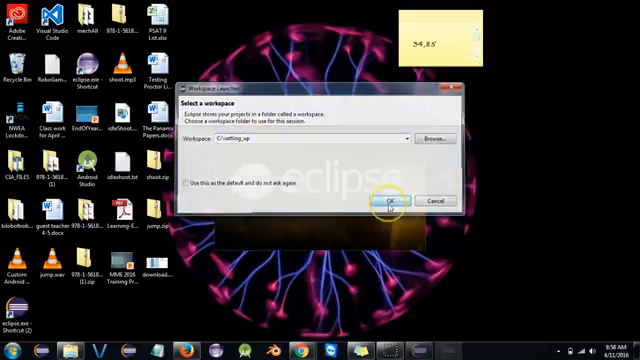
left_click(390, 204)
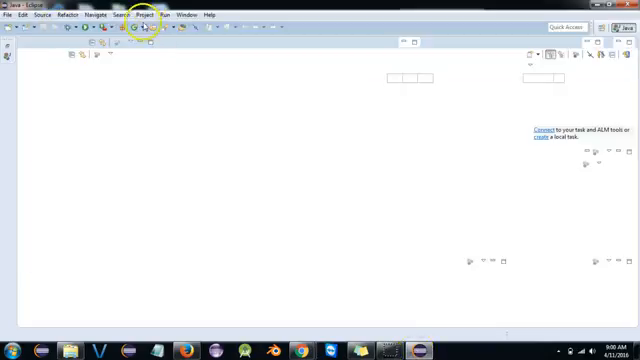
left_click(208, 14)
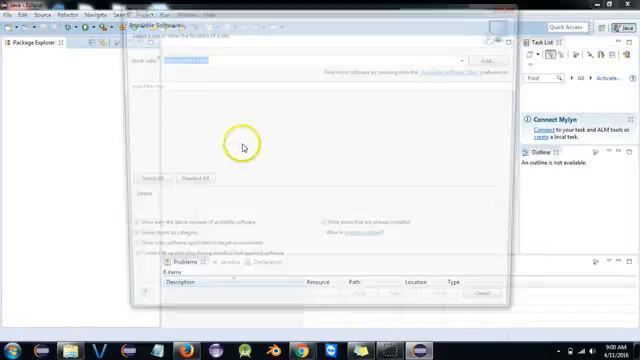
type("https://dl-ssl.google.com/android/eclipse/")
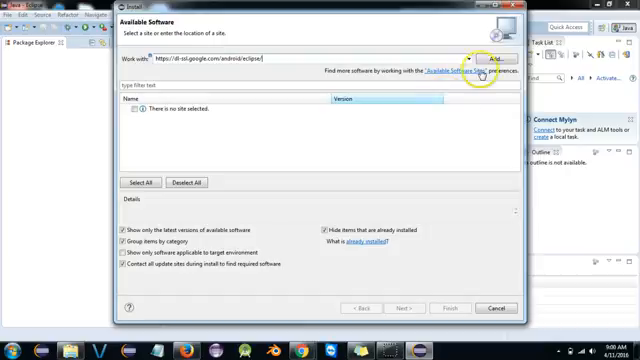
left_click(494, 58)
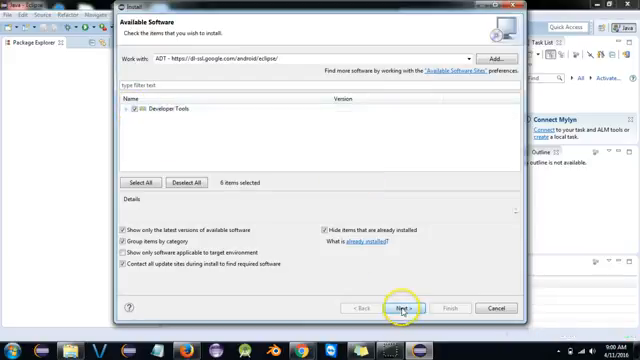
left_click(406, 308)
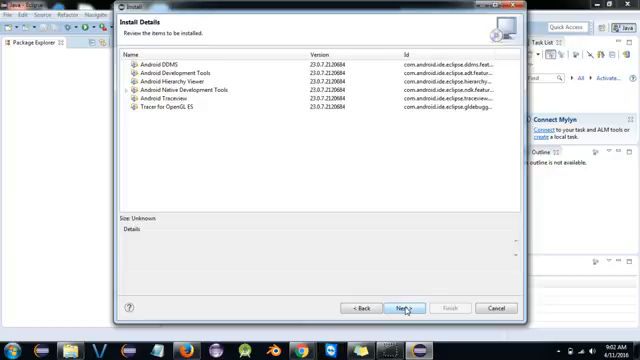
- Accept the license agreements and finish the wizard to begin installing the ADT tools
left_click(406, 308)
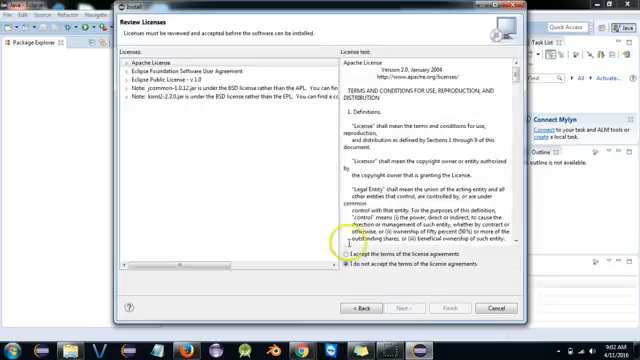
left_click(342, 260)
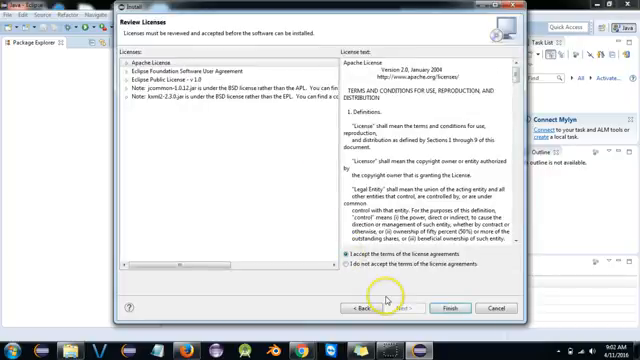
left_click(450, 308)
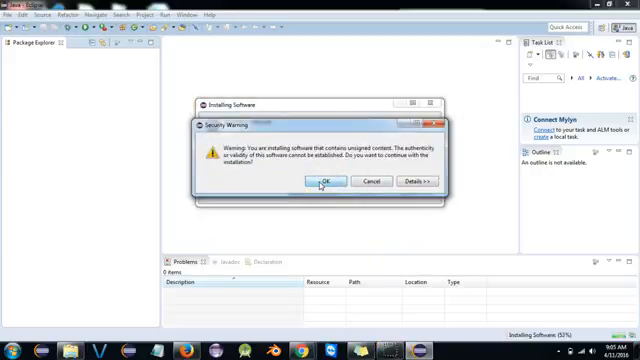
- Continue past the unsigned-content warning and restart Eclipse to apply the ADT plugin
left_click(322, 180)
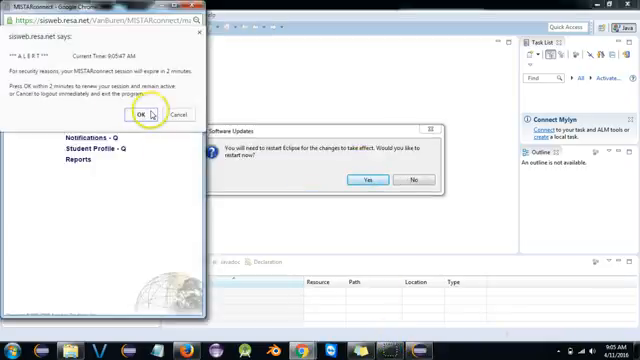
left_click(148, 114)
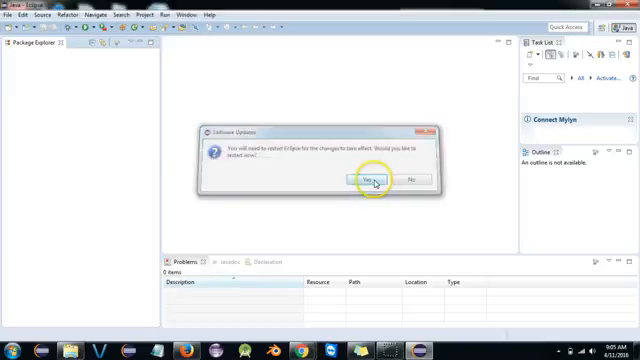
left_click(368, 180)
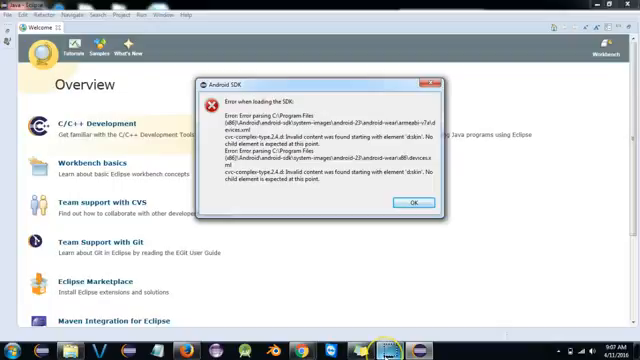
mouse_move(288, 102)
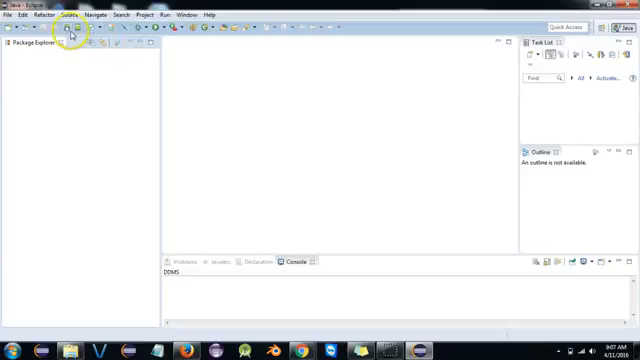
mouse_move(70, 40)
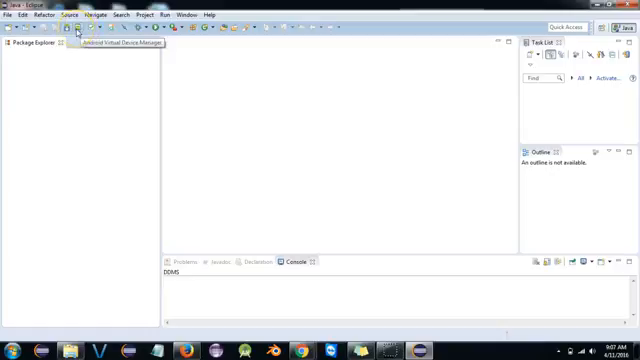
- Launch the Android SDK Manager from the toolbar and scroll through the package list
left_click(80, 28)
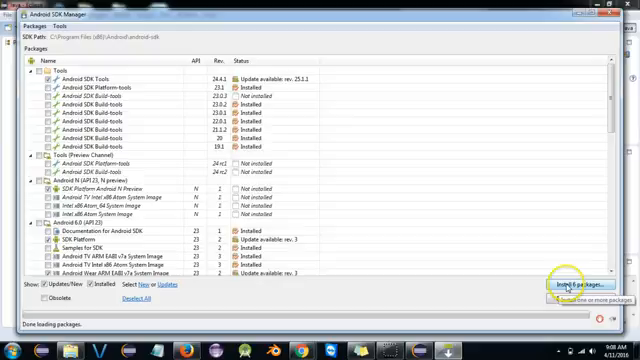
scroll("down", 3)
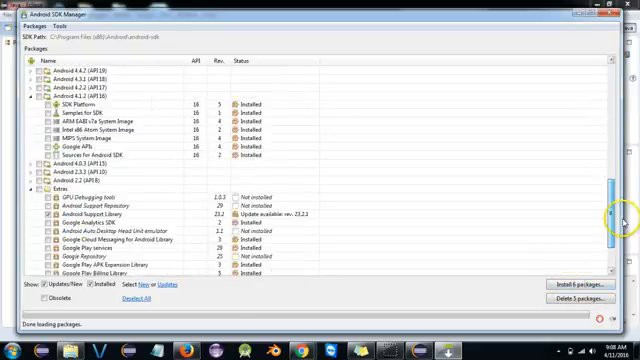
scroll("down", 3)
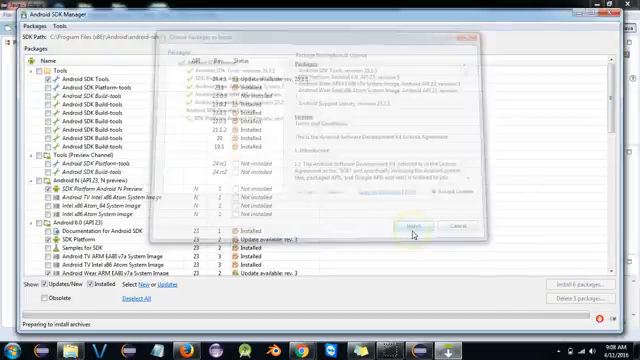
- Start downloading the selected SDK packages and, after the failure, accept all package licenses again
left_click(412, 228)
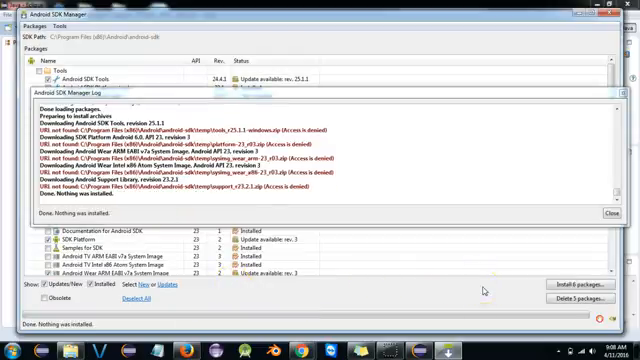
mouse_move(530, 278)
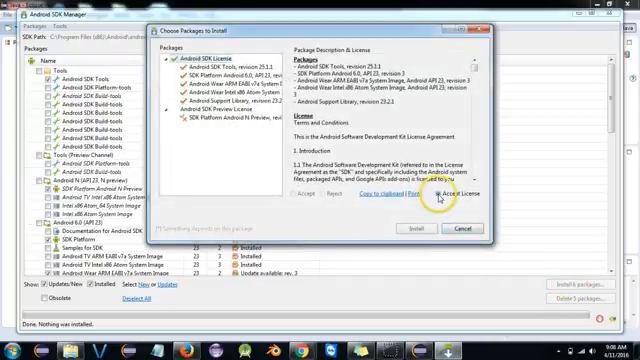
left_click(424, 228)
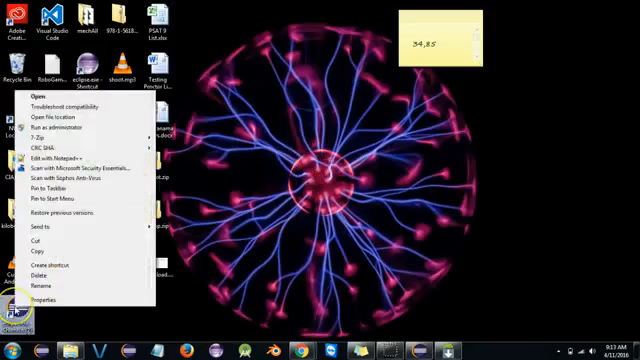
mouse_move(64, 136)
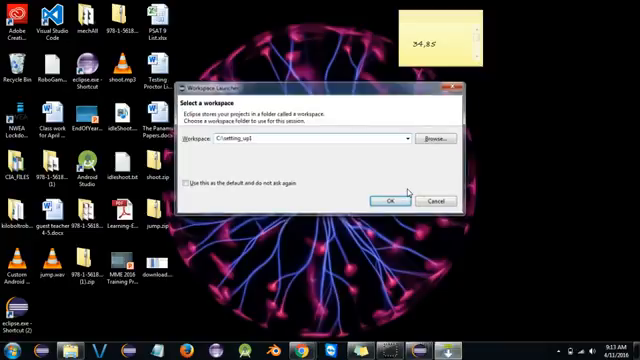
- Confirm the default workspace so Eclipse launches with administrator rights
left_click(386, 200)
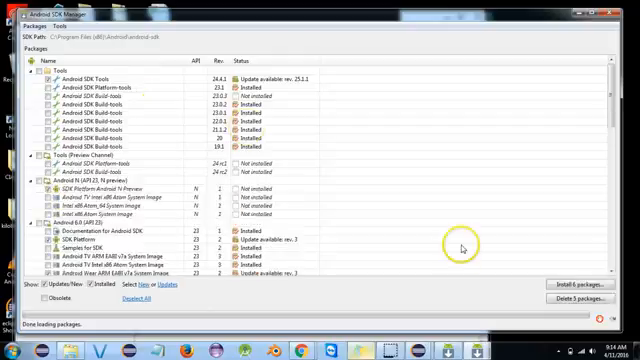
- Confirm and start installing the selected SDK packages, then dismiss the SDK Manager startup progress notice
left_click(588, 282)
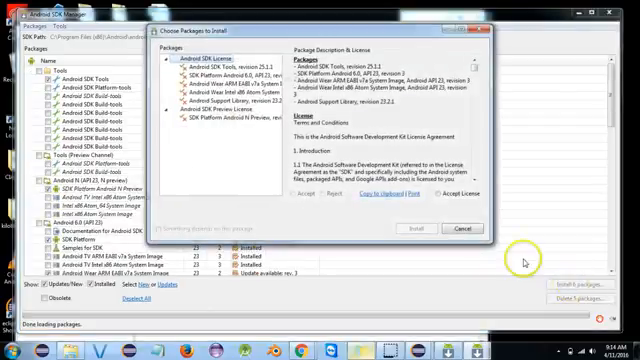
left_click(416, 228)
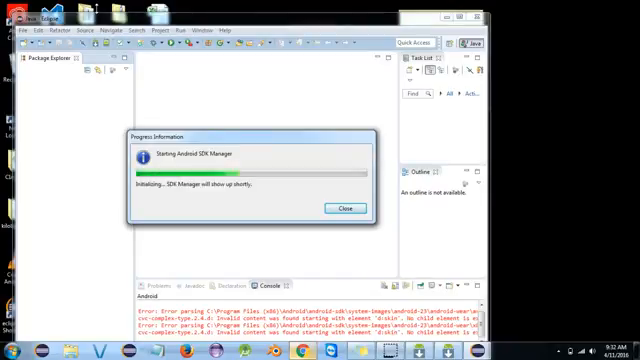
left_click(344, 208)
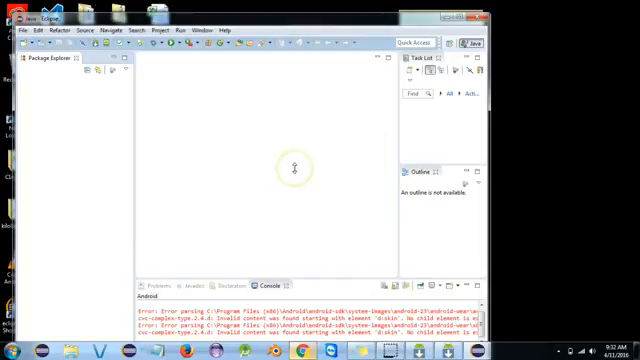